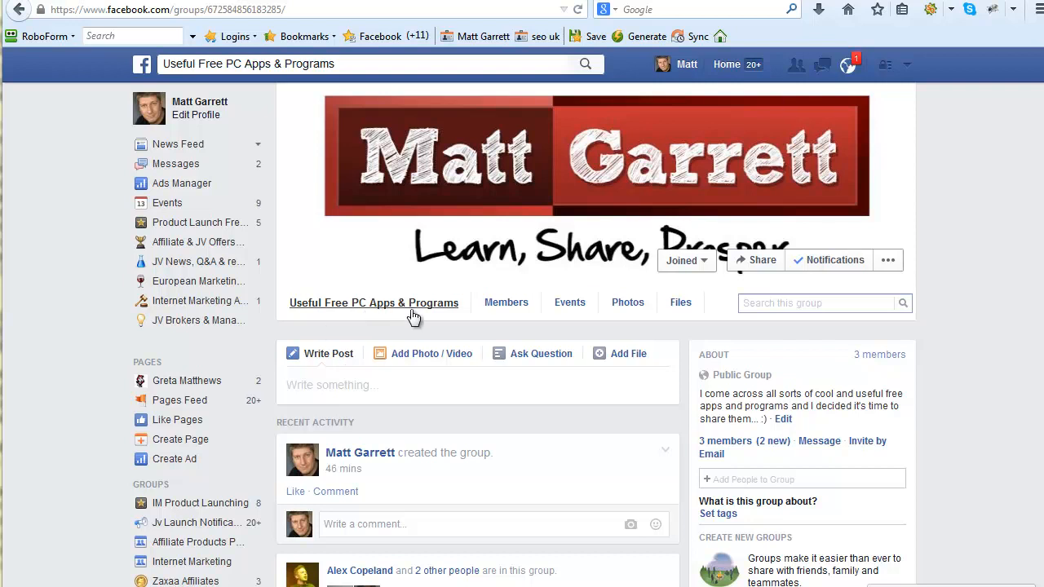
{"action": "mouse_move", "coordinate": [378, 259]}
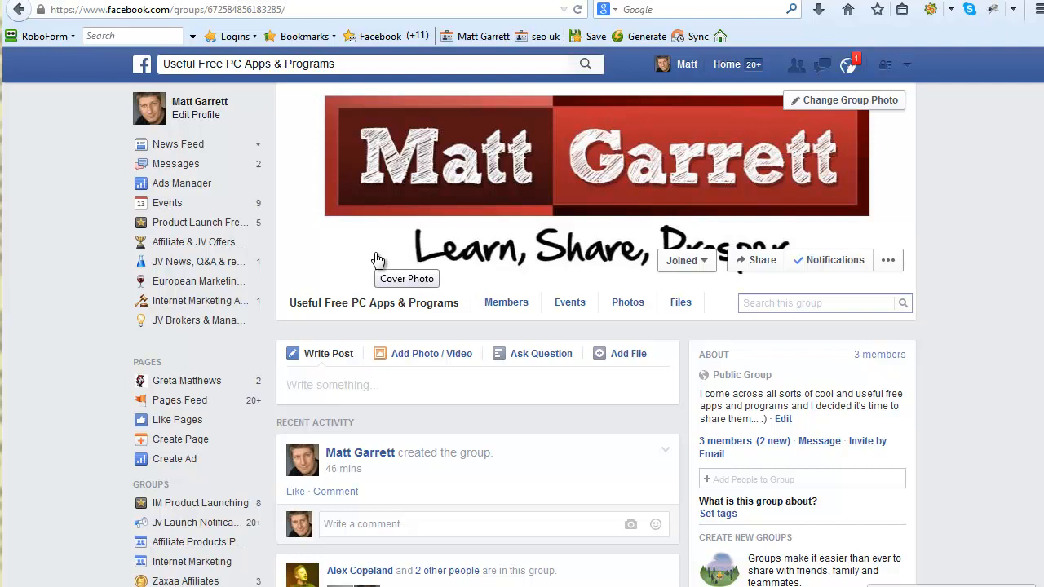
{"action": "mouse_move", "coordinate": [332, 204]}
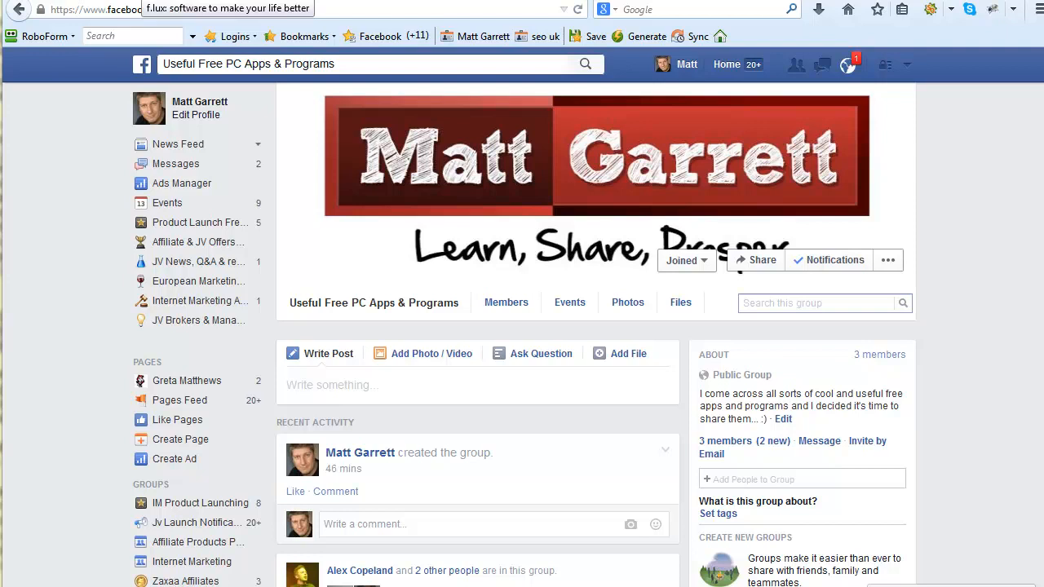
{"action": "left_click", "coordinate": [226, 9]}
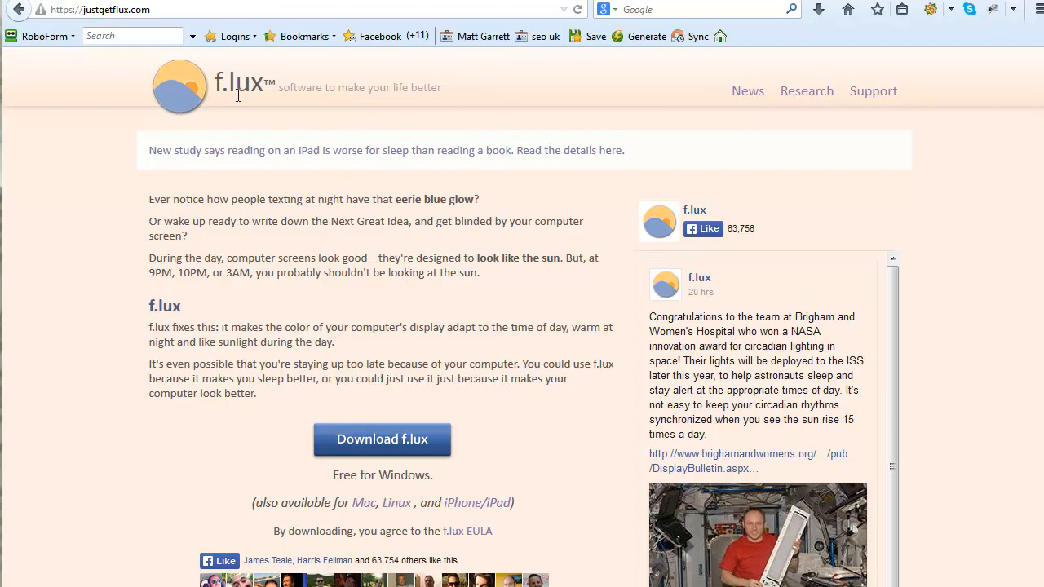
{"action": "mouse_move", "coordinate": [92, 30]}
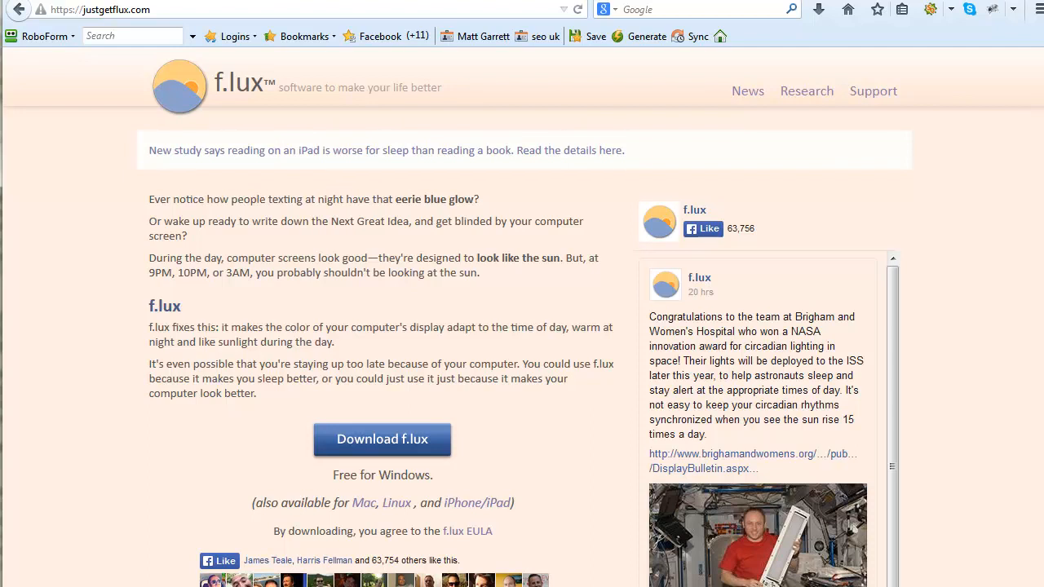
{"action": "mouse_move", "coordinate": [112, 59]}
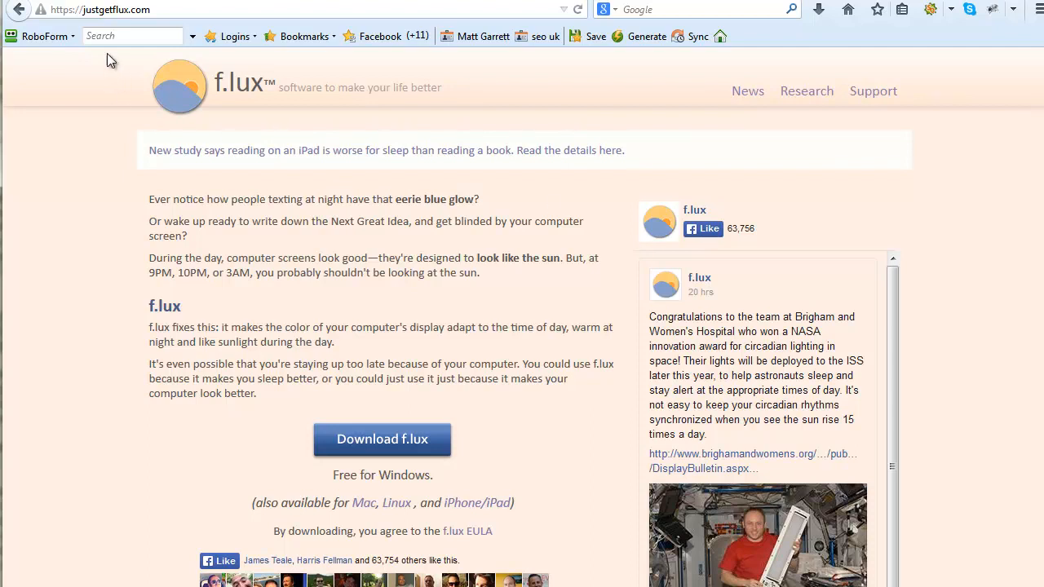
{"action": "mouse_move", "coordinate": [344, 11]}
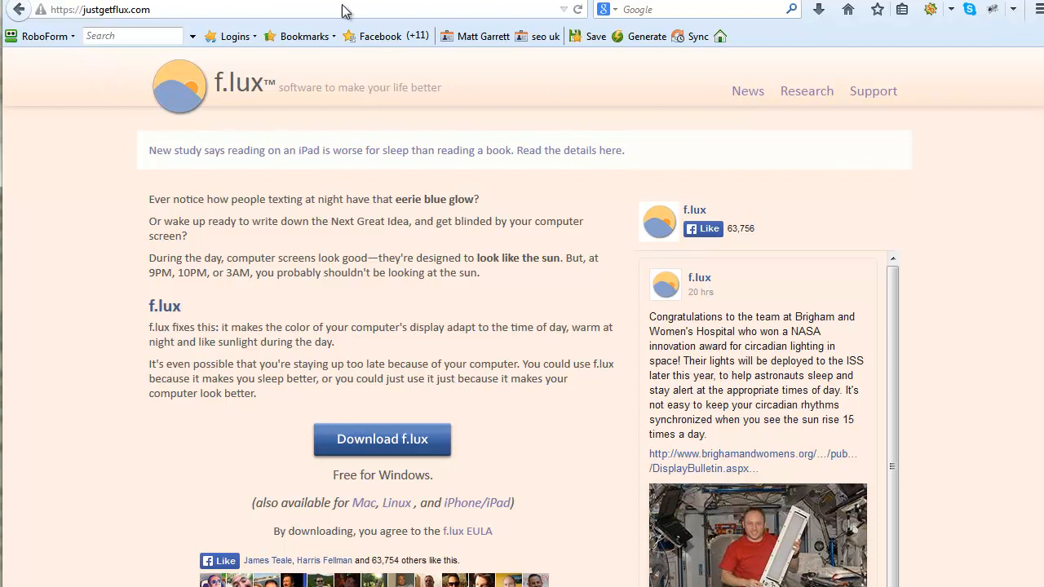
{"action": "left_click", "coordinate": [483, 36]}
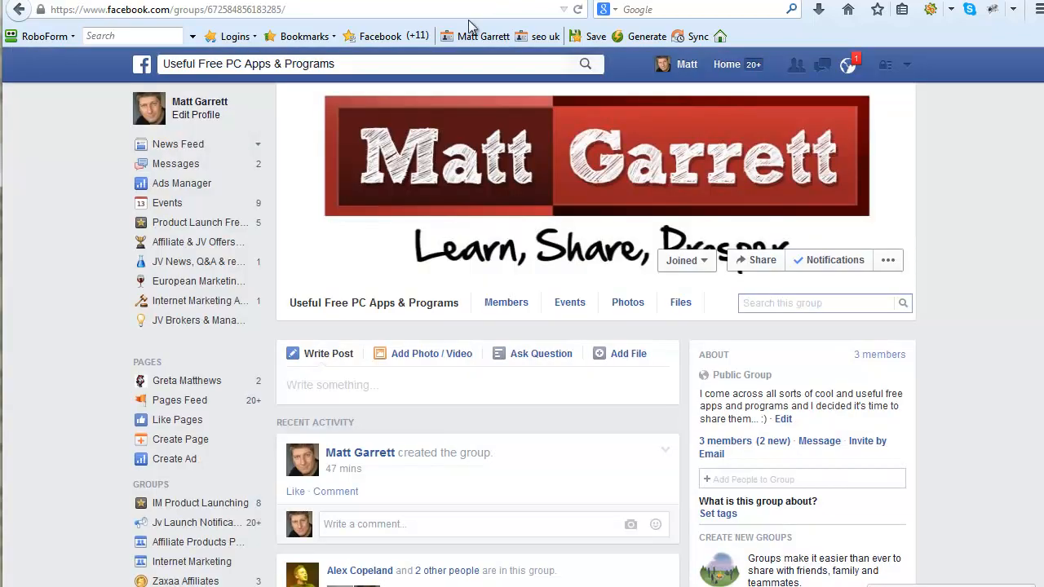
{"action": "mouse_move", "coordinate": [471, 26]}
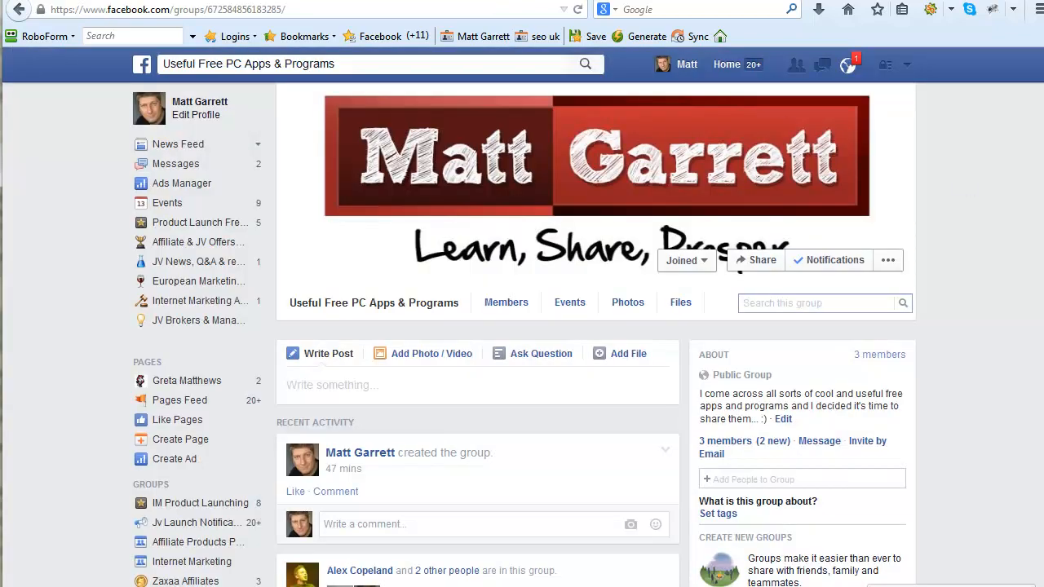